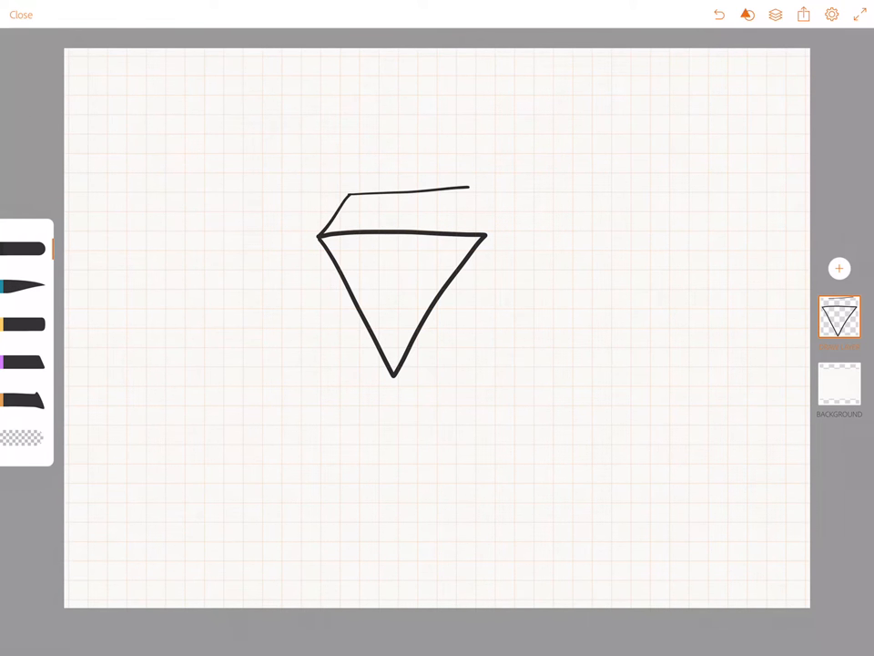
# Step: Draw the upper crown stroke over the triangle to complete the thick black diamond outline
pyautogui.moveTo(470, 186); pyautogui.dragTo(483, 240)
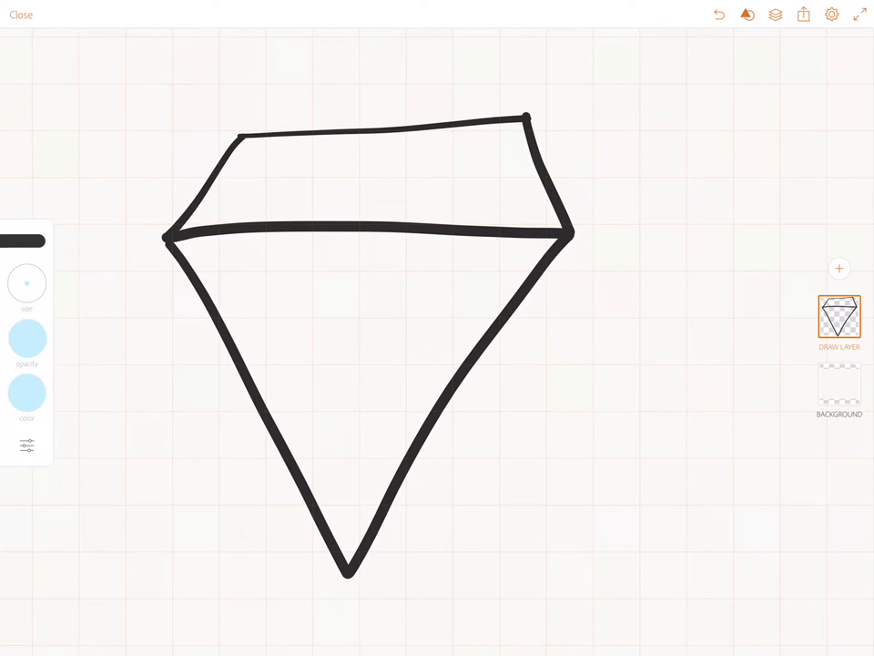
# Step: Fill the diamond light blue and set the brush colour back to black
pyautogui.click(365, 365)
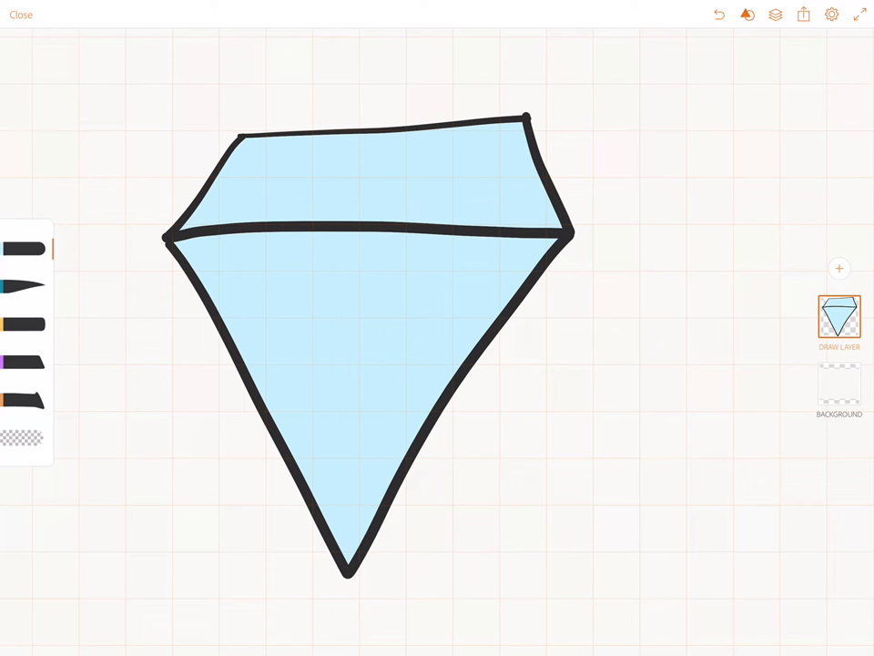
pyautogui.click(27, 391)
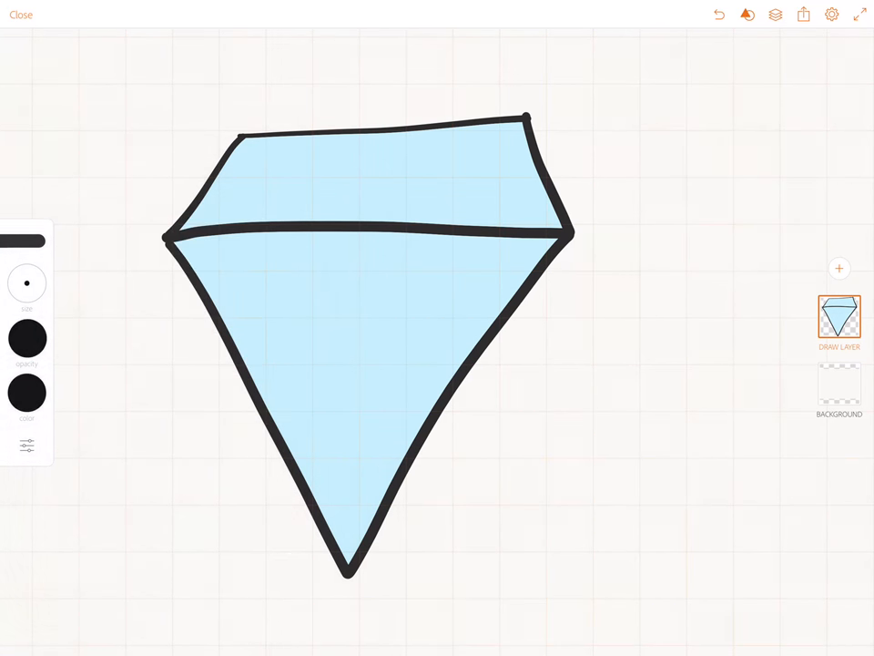
# Step: Draw two facet lines from the girdle corners down to the bottom point
pyautogui.moveTo(288, 226); pyautogui.dragTo(344, 543)
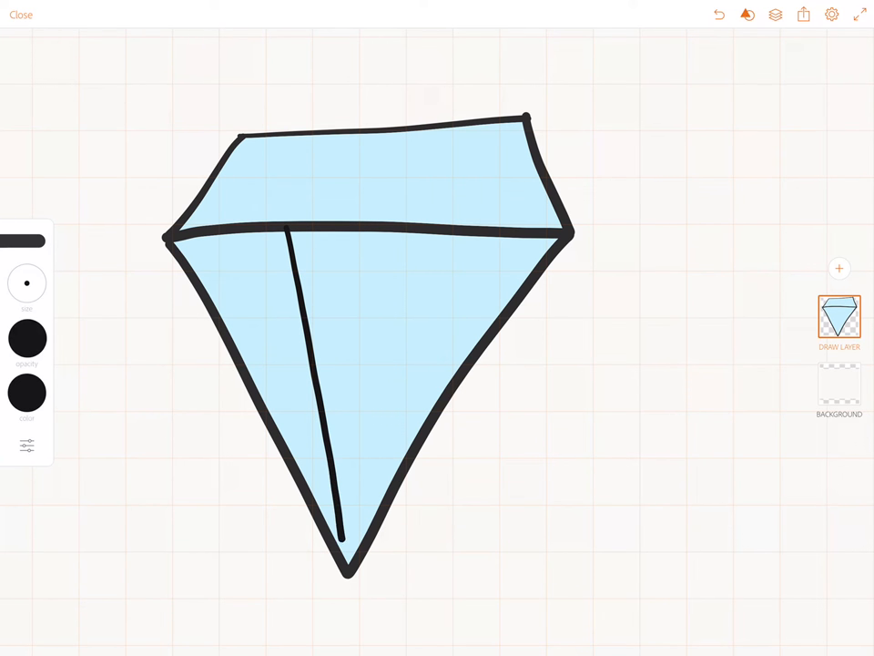
pyautogui.moveTo(410, 226); pyautogui.dragTo(344, 547)
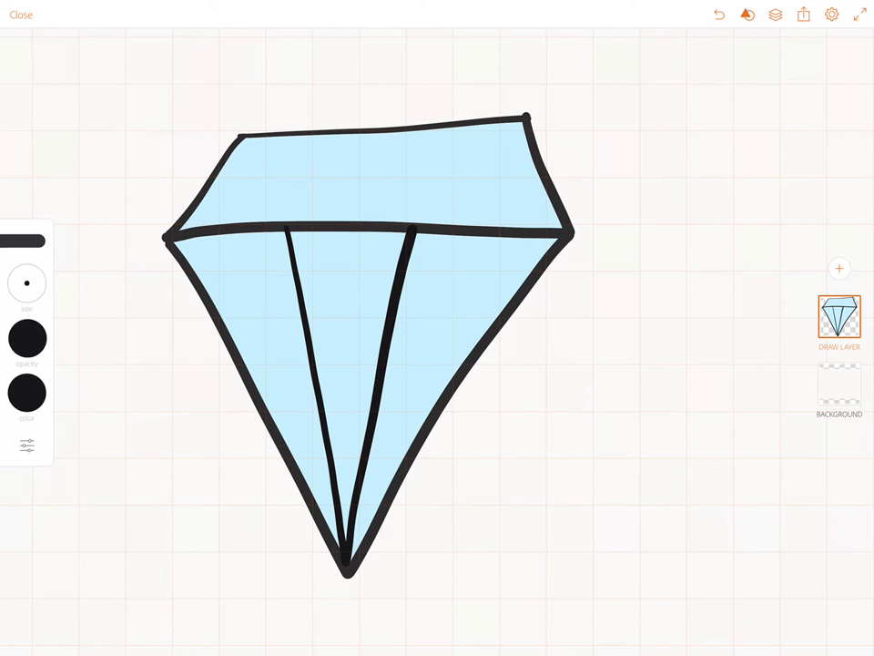